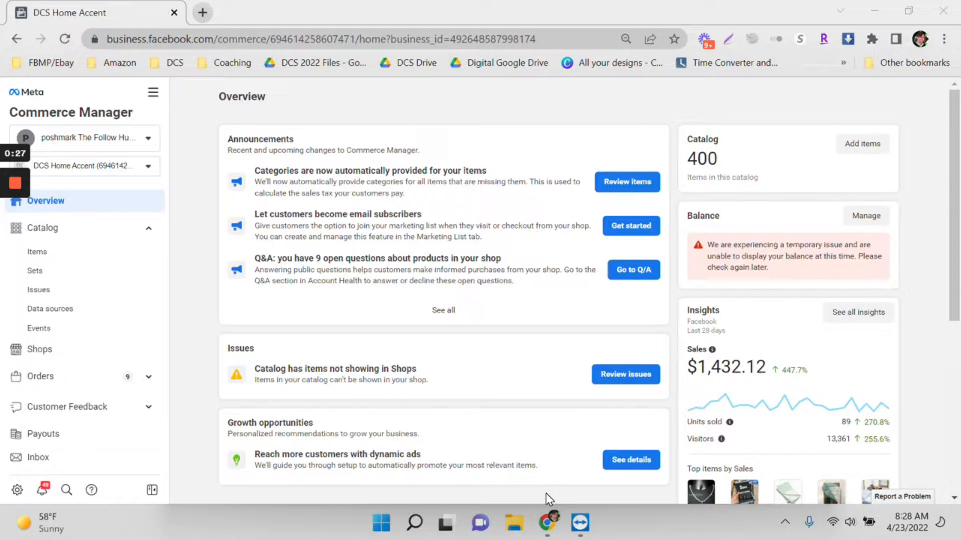
{"action": "mouse_move", "coordinate": [579, 523]}
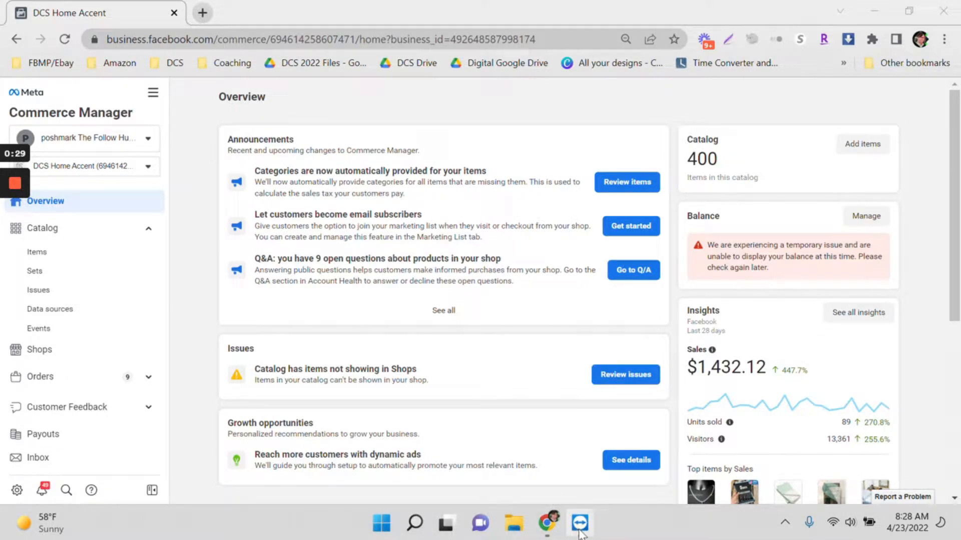
Bring up the TeamViewer main window showing this computer's remote-control ID and password
{"action": "left_click", "coordinate": [578, 523]}
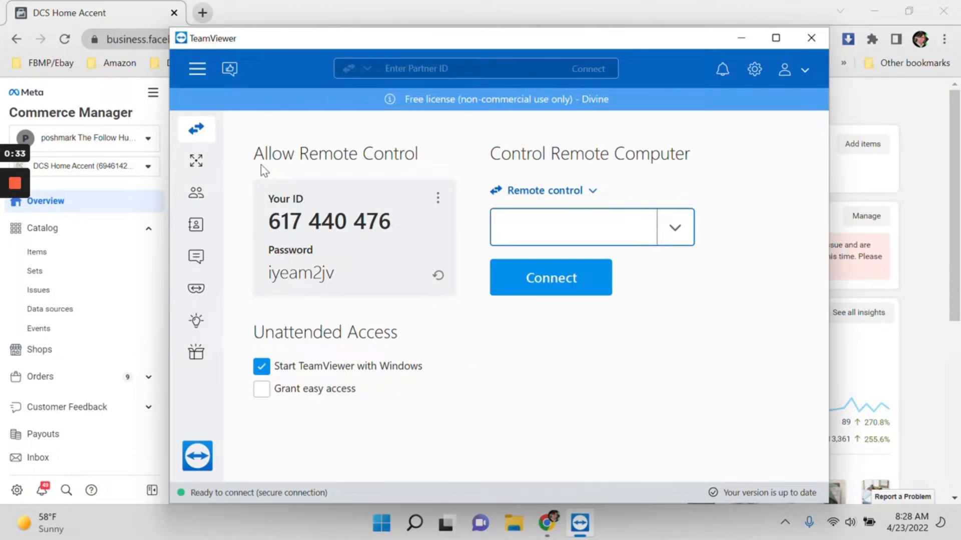
{"action": "mouse_move", "coordinate": [294, 191]}
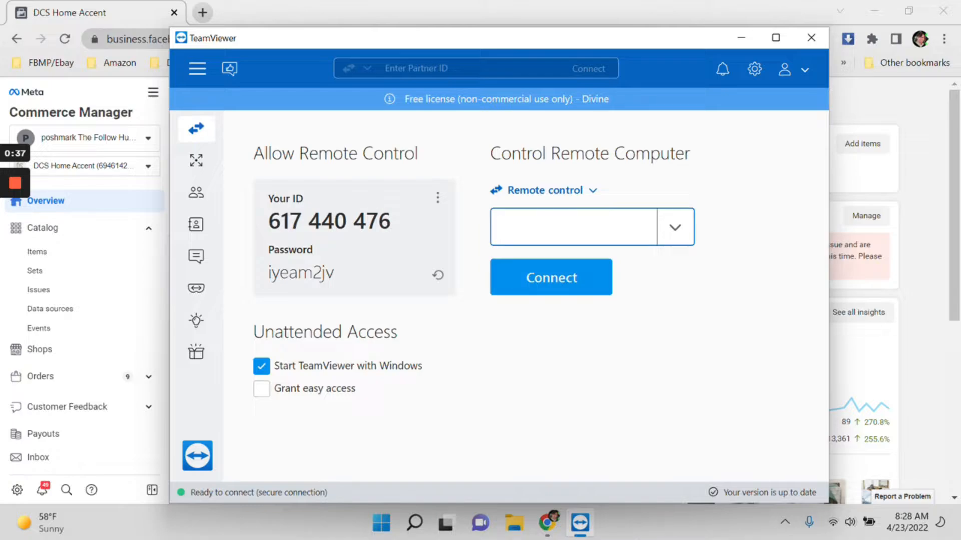
{"action": "mouse_move", "coordinate": [307, 323]}
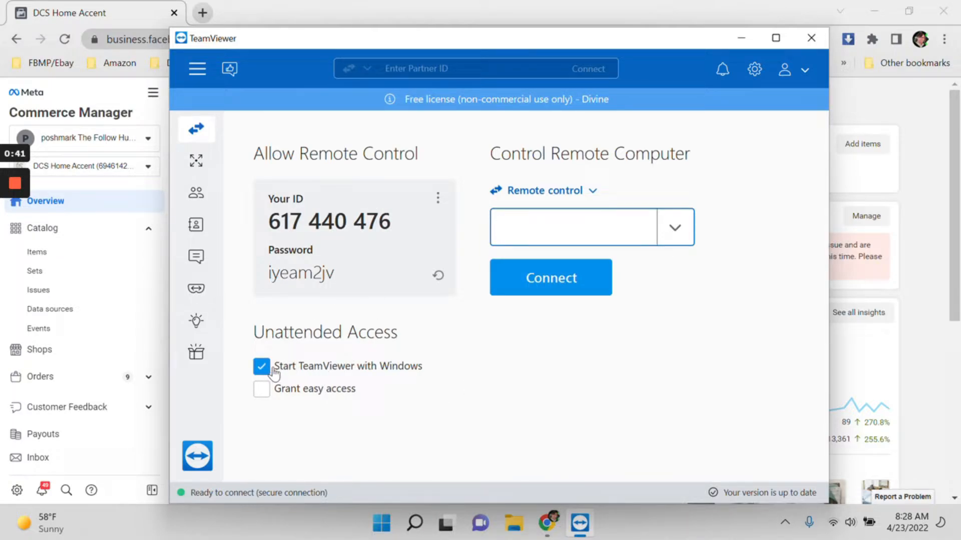
{"action": "mouse_move", "coordinate": [403, 394]}
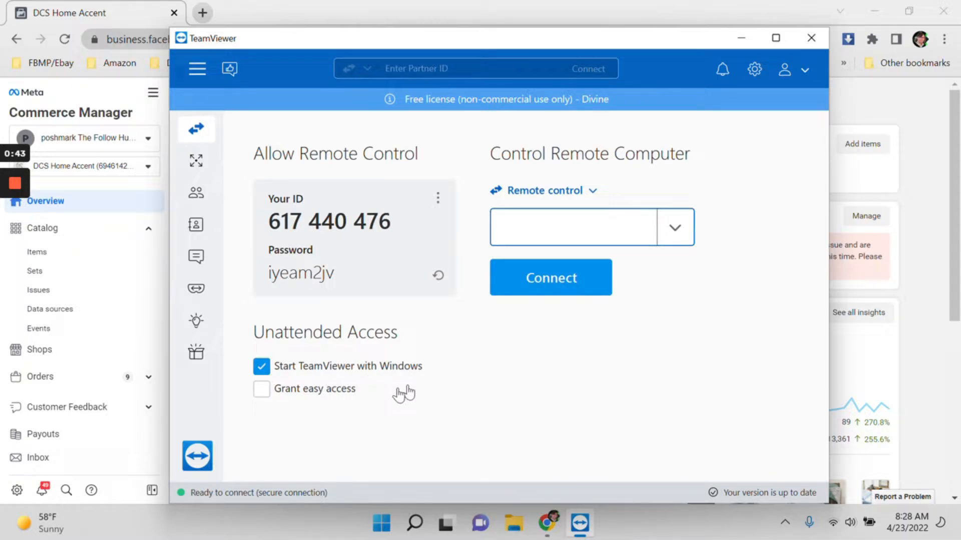
{"action": "left_click", "coordinate": [261, 388]}
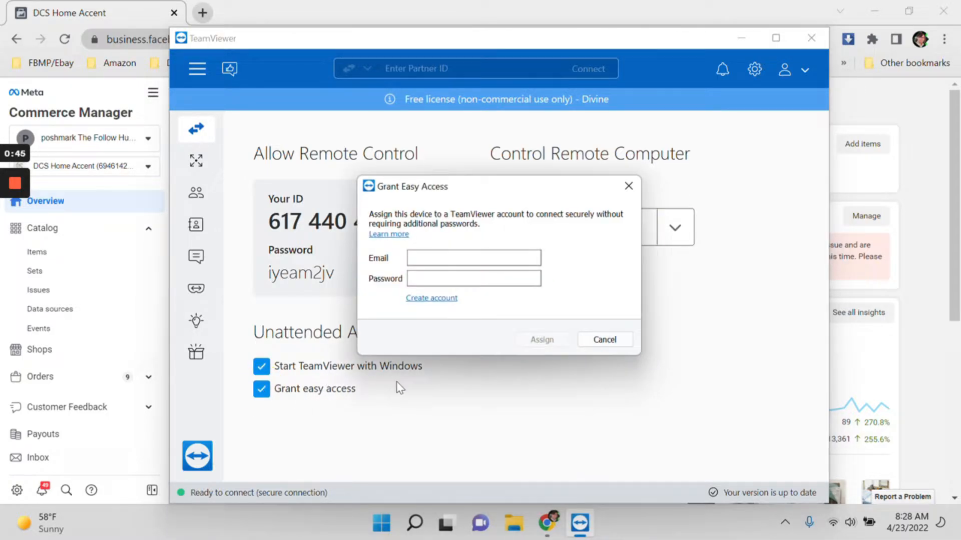
{"action": "mouse_move", "coordinate": [604, 339]}
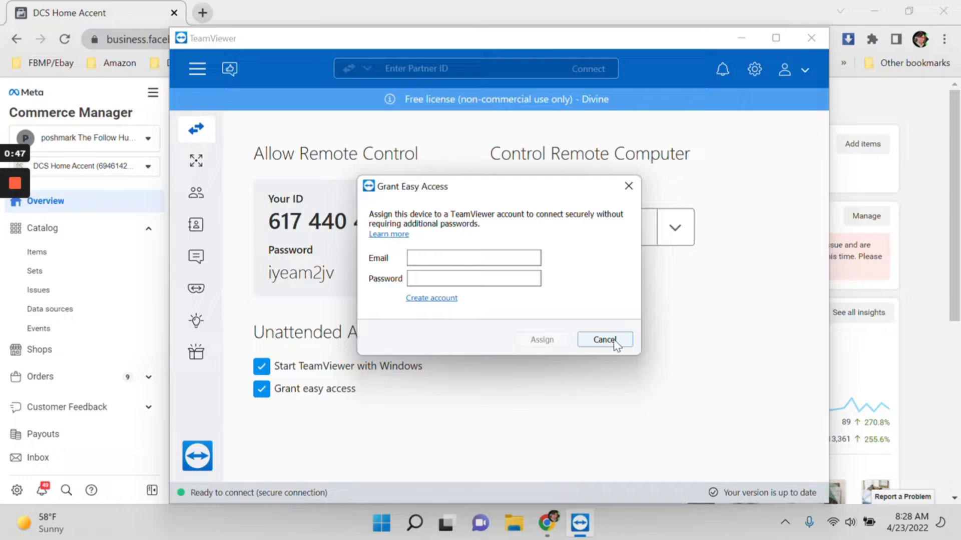
{"action": "left_click", "coordinate": [604, 339]}
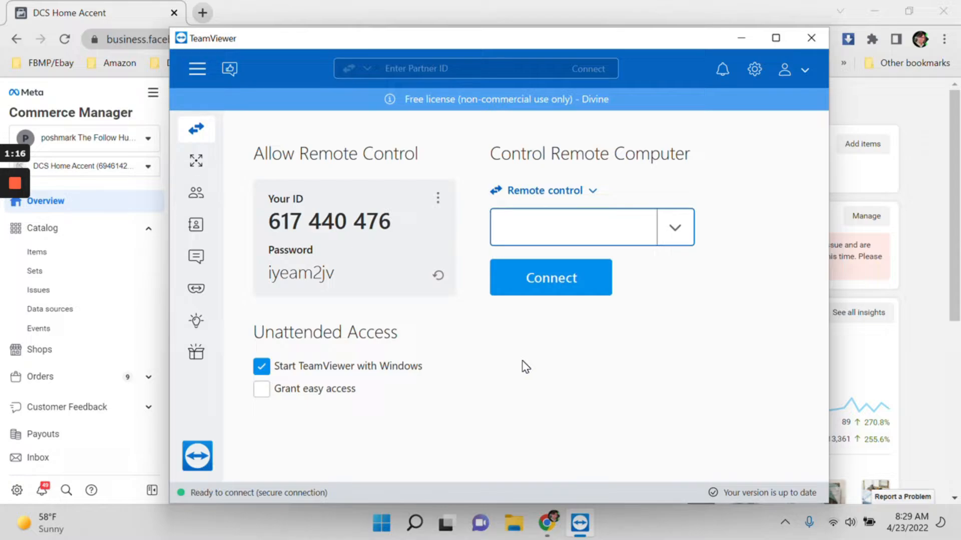
Accept the incoming partner connection so an active remote session appears in the list
{"action": "left_click", "coordinate": [572, 226]}
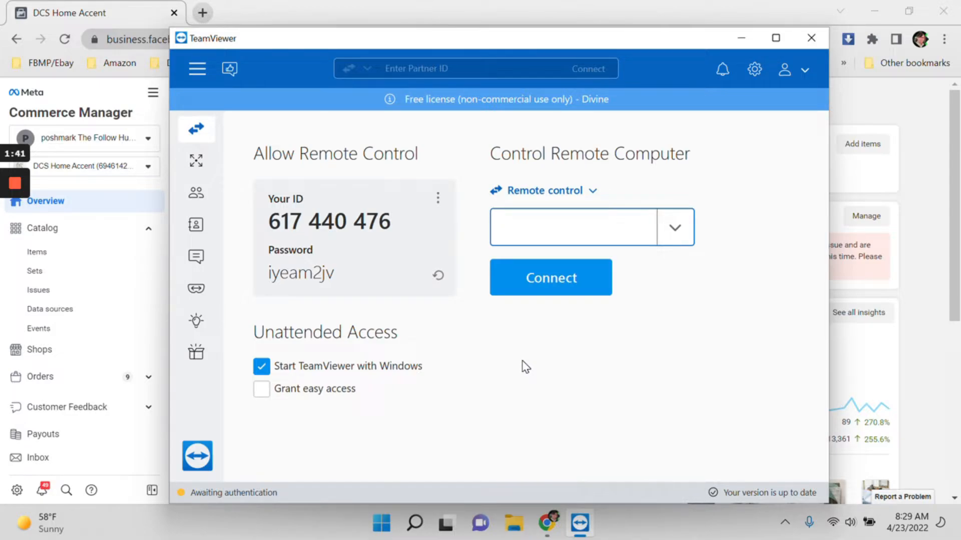
{"action": "left_click", "coordinate": [572, 227]}
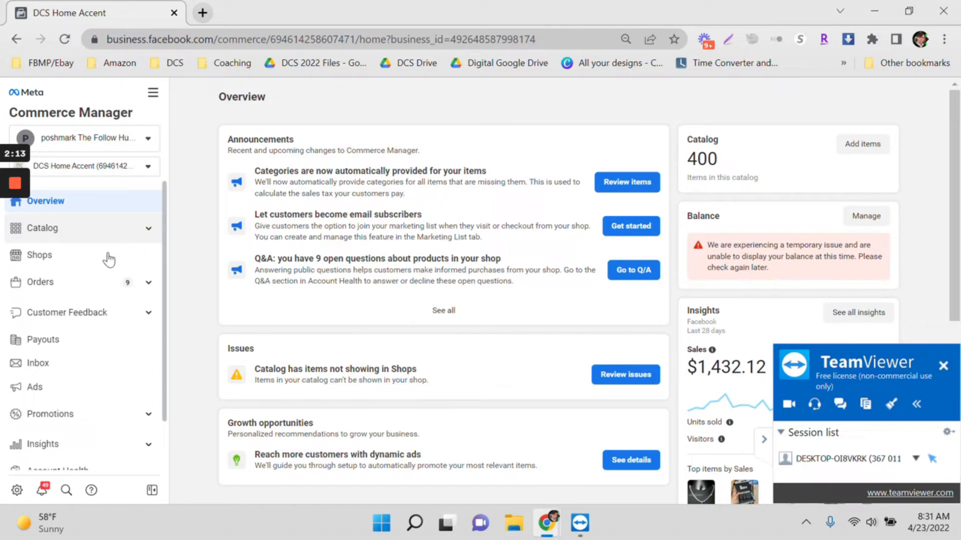
Expand Orders in the sidebar and show the shop's orders list with nine awaiting shipment
{"action": "scroll", "scroll_direction": "down", "scroll_amount": 3}
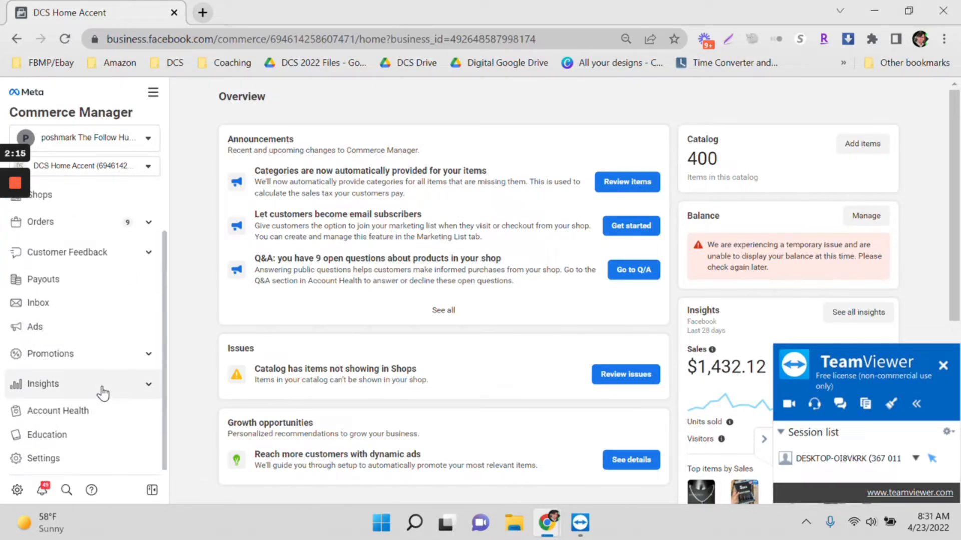
{"action": "mouse_move", "coordinate": [86, 353]}
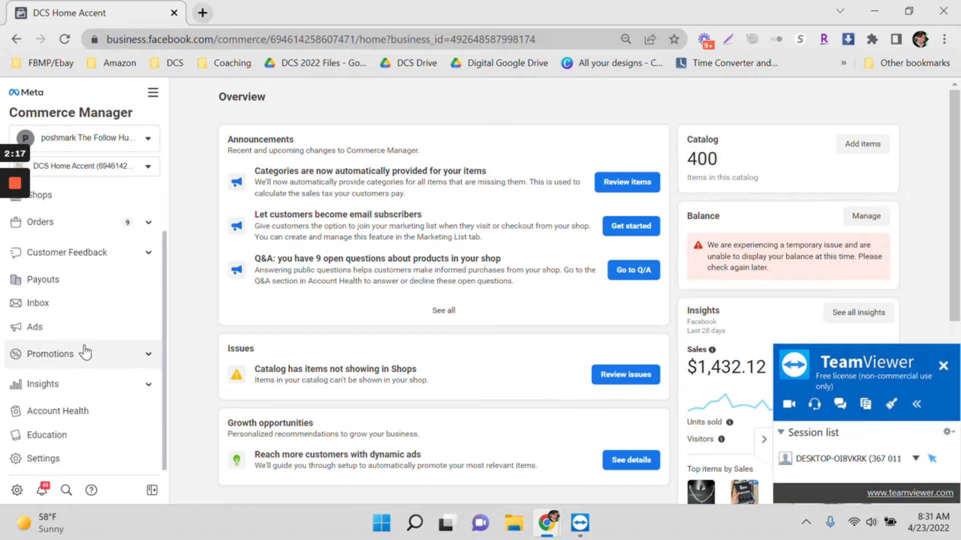
{"action": "mouse_move", "coordinate": [80, 230]}
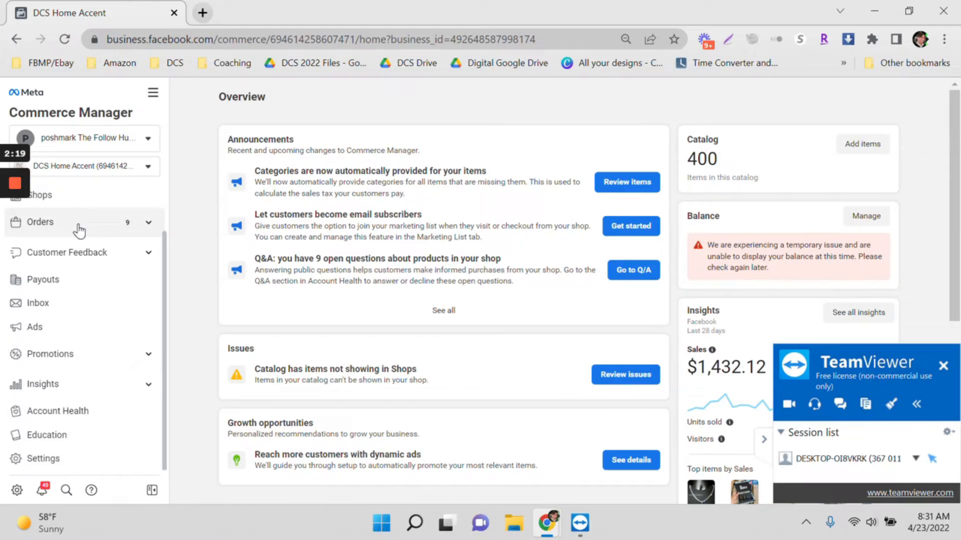
{"action": "left_click", "coordinate": [41, 222]}
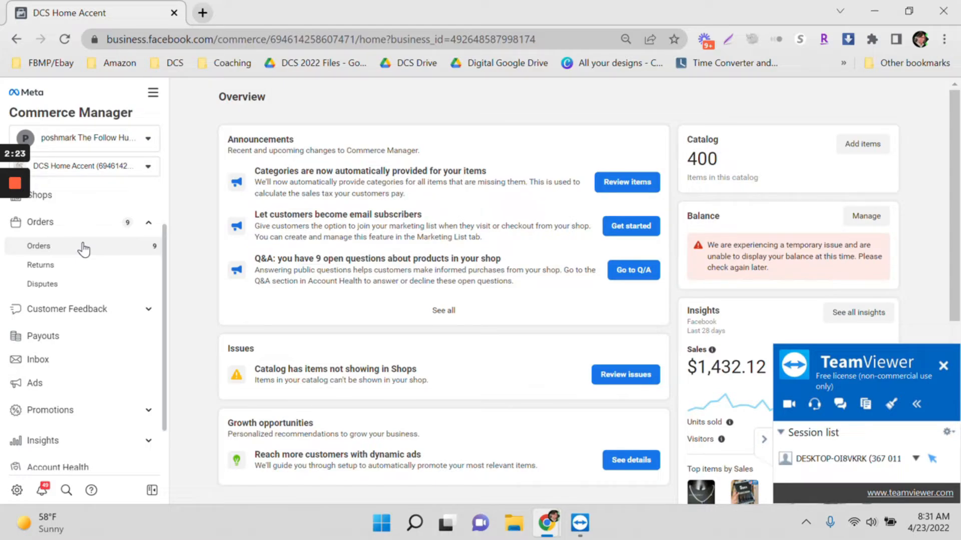
{"action": "left_click", "coordinate": [39, 246]}
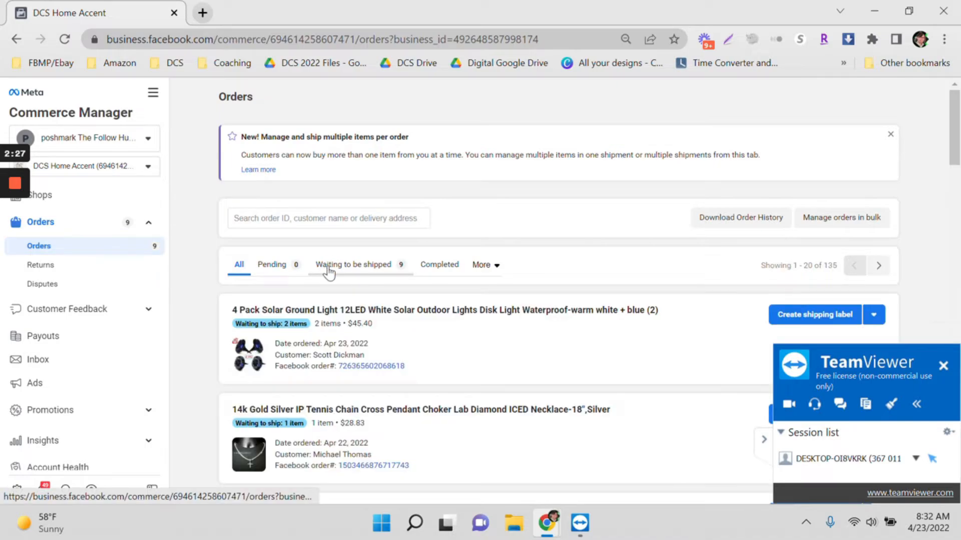
{"action": "scroll", "scroll_direction": "down", "scroll_amount": 3}
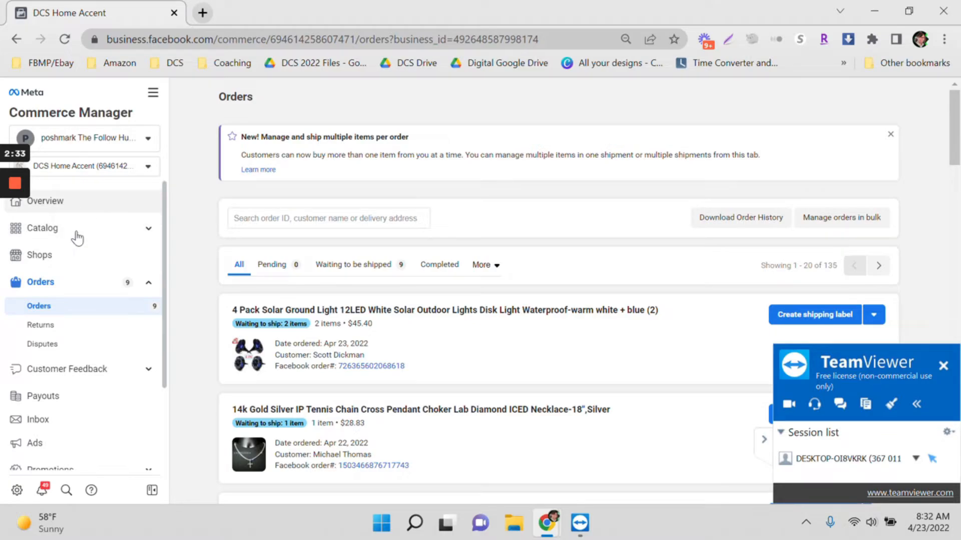
{"action": "left_click", "coordinate": [42, 228]}
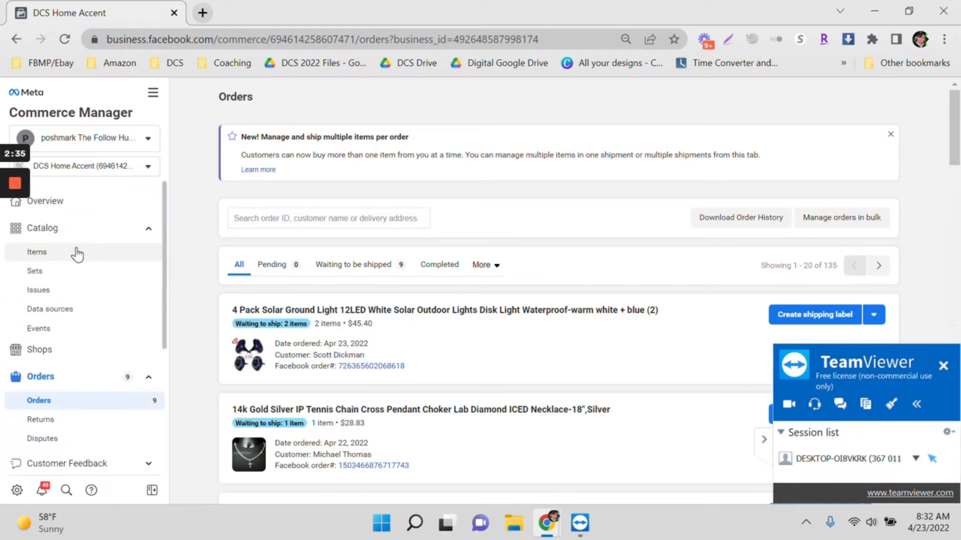
{"action": "left_click", "coordinate": [37, 252]}
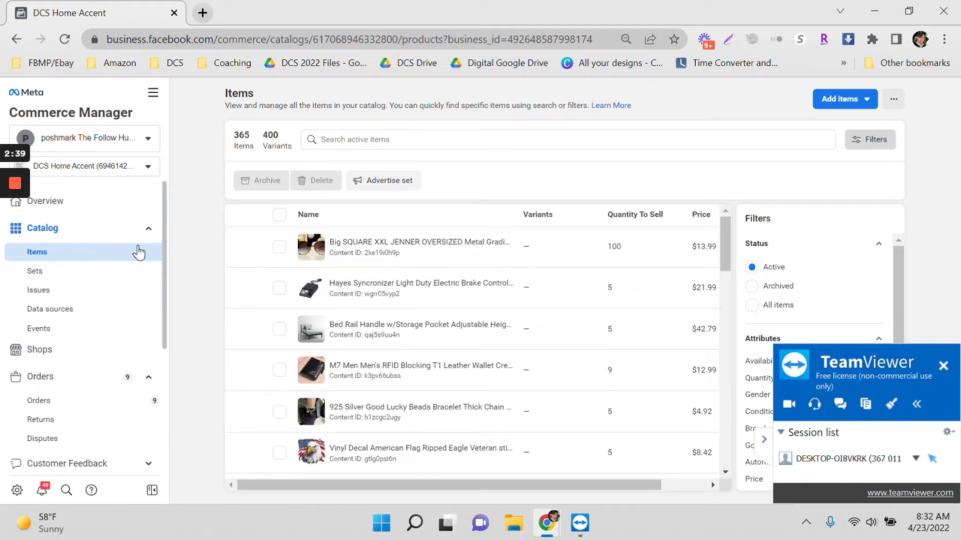
{"action": "mouse_move", "coordinate": [426, 319]}
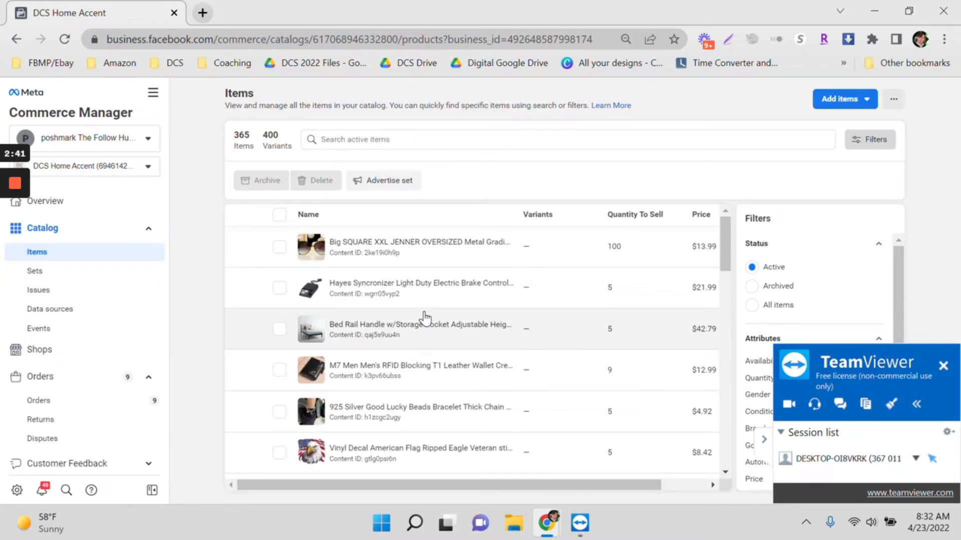
{"action": "scroll", "scroll_direction": "down", "scroll_amount": 3}
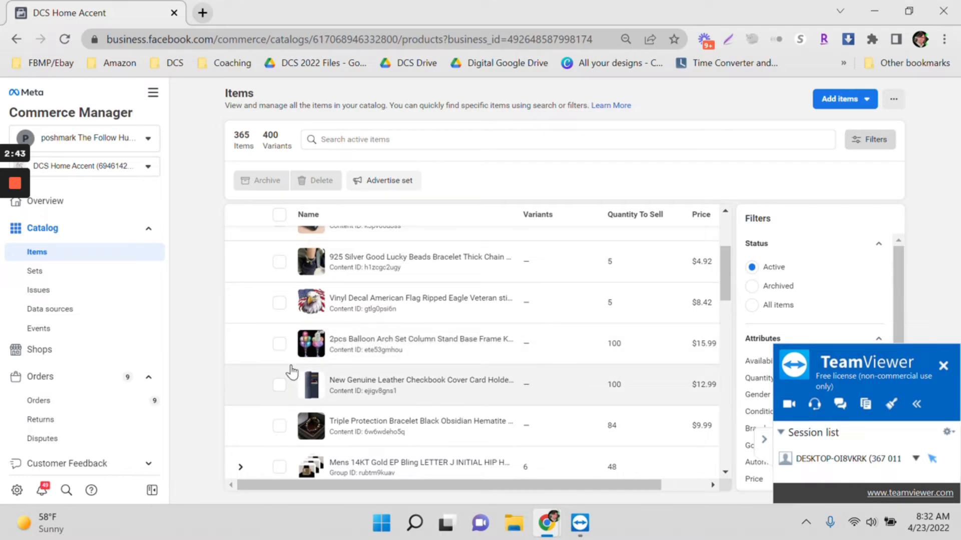
{"action": "scroll", "scroll_direction": "down", "scroll_amount": 3}
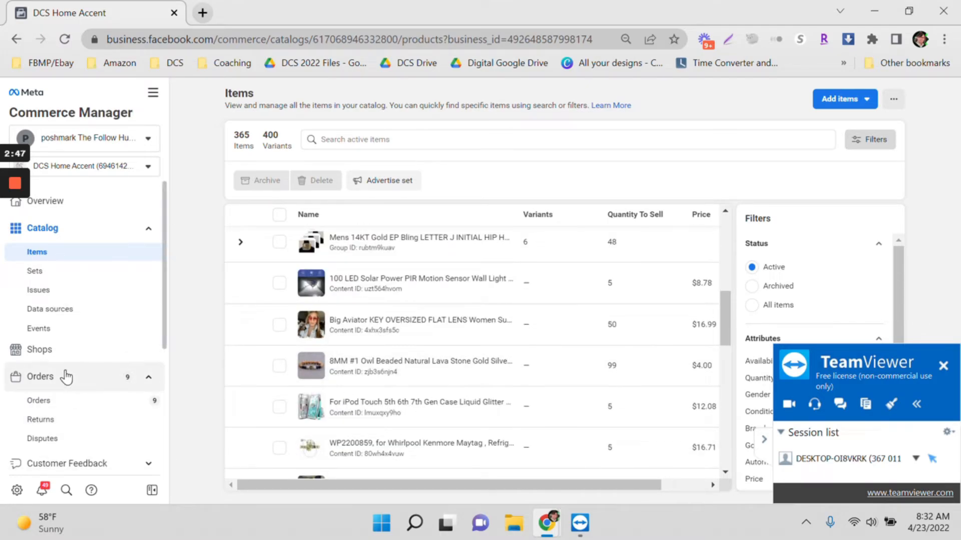
{"action": "scroll", "scroll_direction": "down", "scroll_amount": 3}
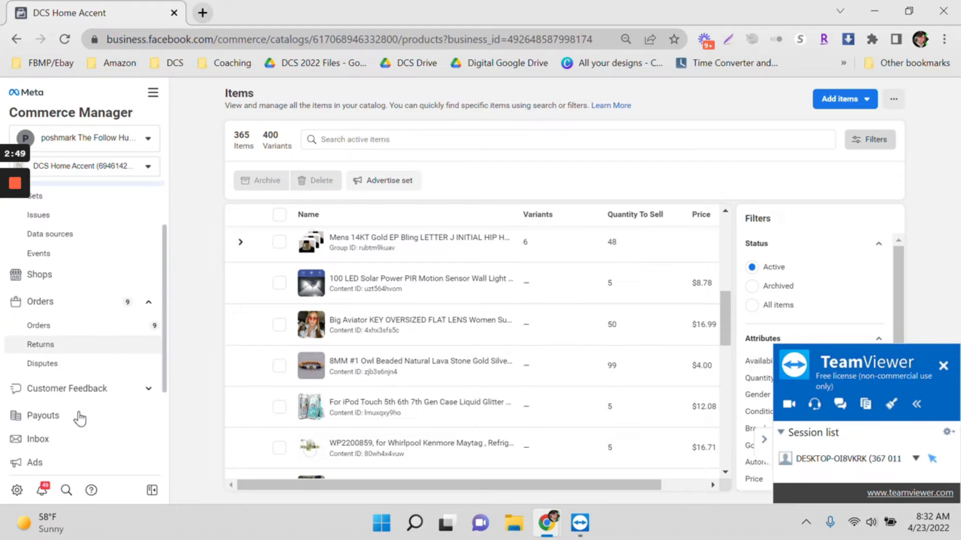
{"action": "scroll", "scroll_direction": "down", "scroll_amount": 3}
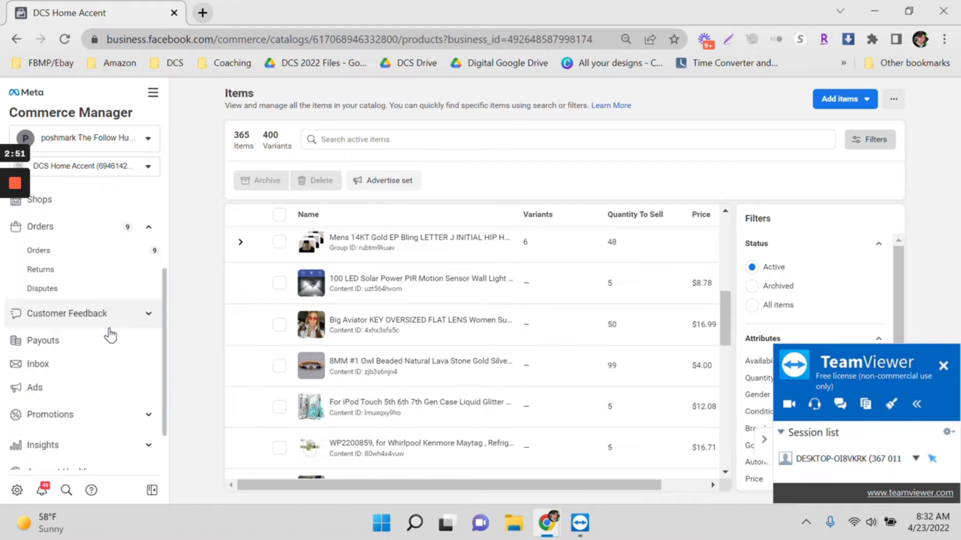
{"action": "scroll", "scroll_direction": "down", "scroll_amount": 3}
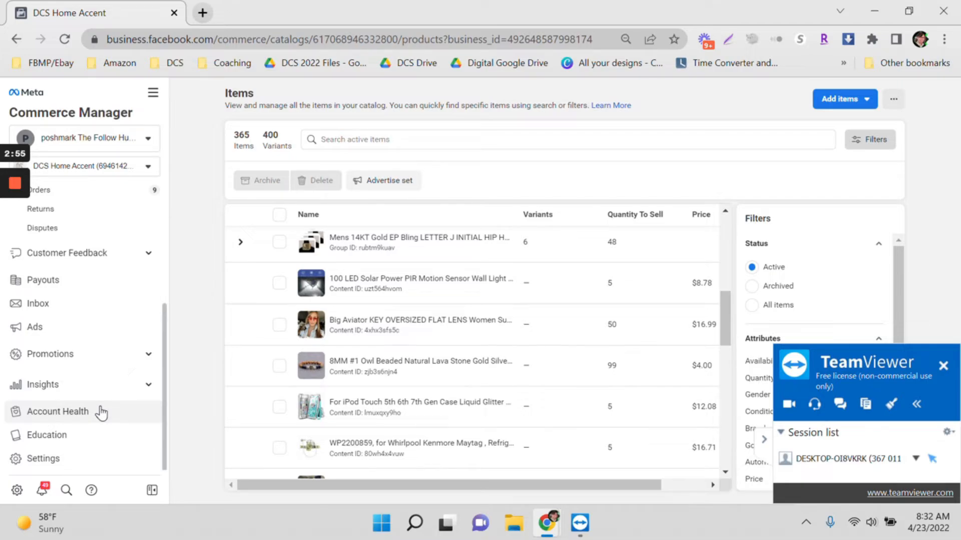
Show the Account Health page with its Good evaluation from March 15, 2022
{"action": "left_click", "coordinate": [58, 411]}
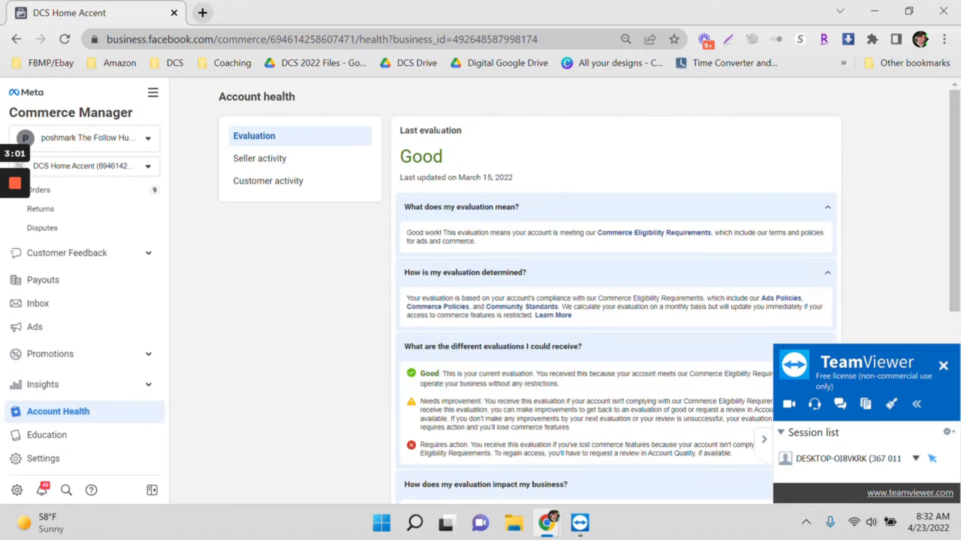
{"action": "mouse_move", "coordinate": [167, 283]}
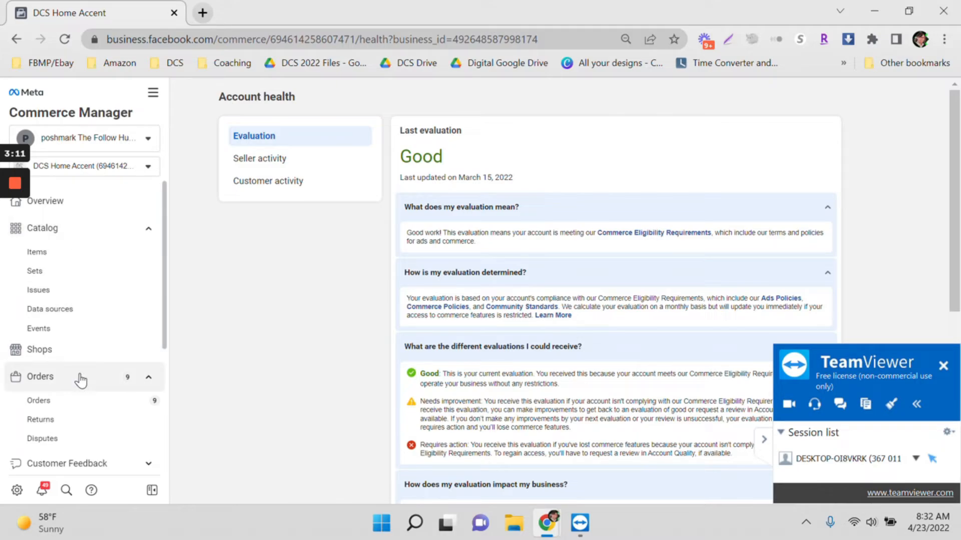
{"action": "mouse_move", "coordinate": [107, 331]}
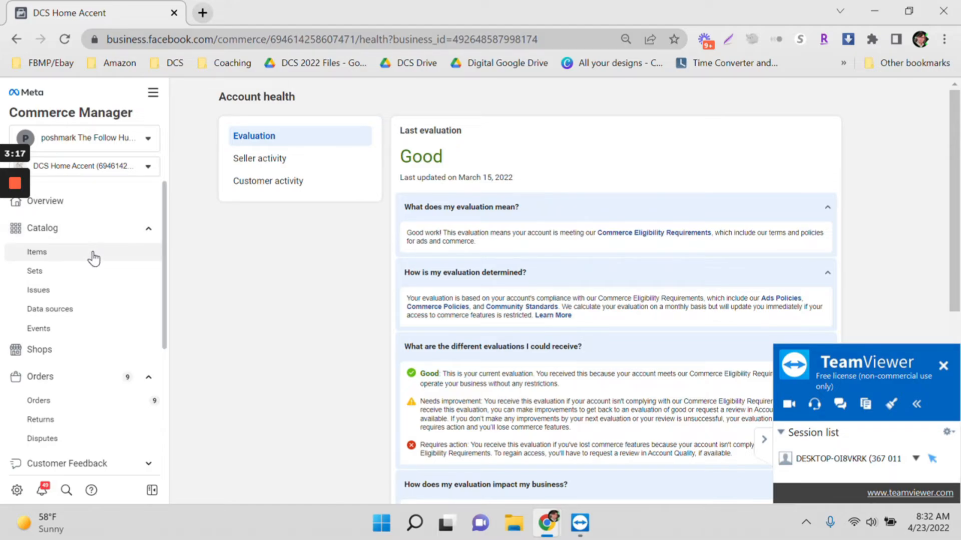
Return to Catalog > Items and browse the table of 365 active items and 400 variants
{"action": "left_click", "coordinate": [37, 252]}
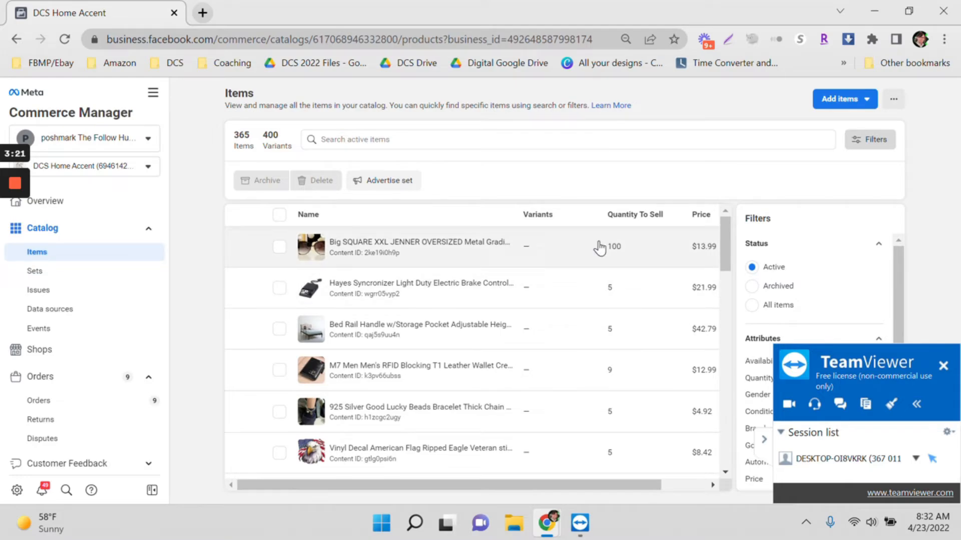
{"action": "scroll", "scroll_direction": "down", "scroll_amount": 3}
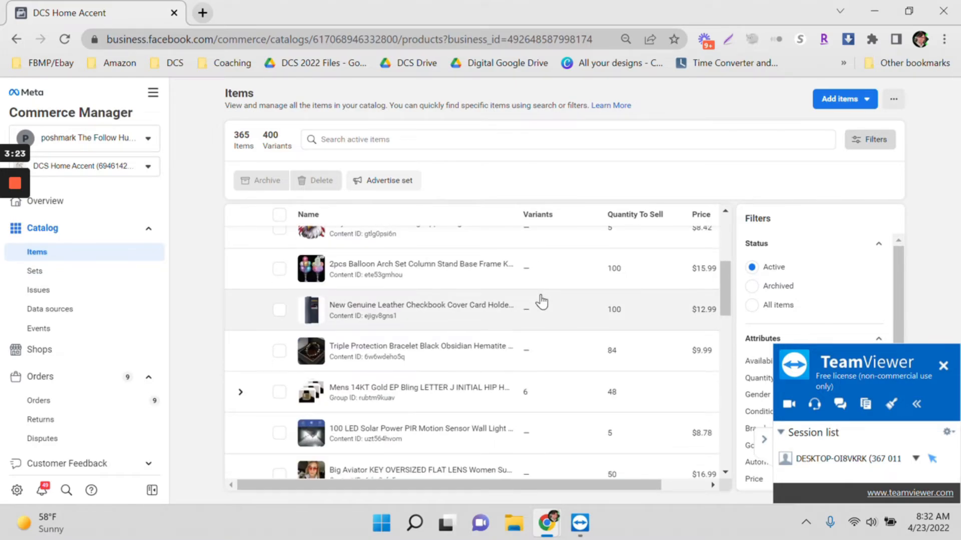
{"action": "scroll", "scroll_direction": "down", "scroll_amount": 3}
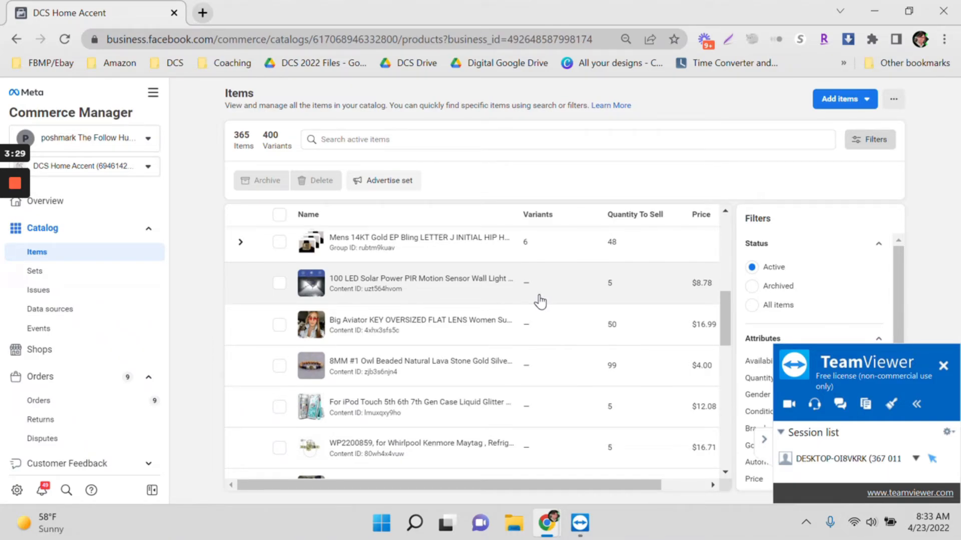
{"action": "scroll", "scroll_direction": "up", "scroll_amount": 3}
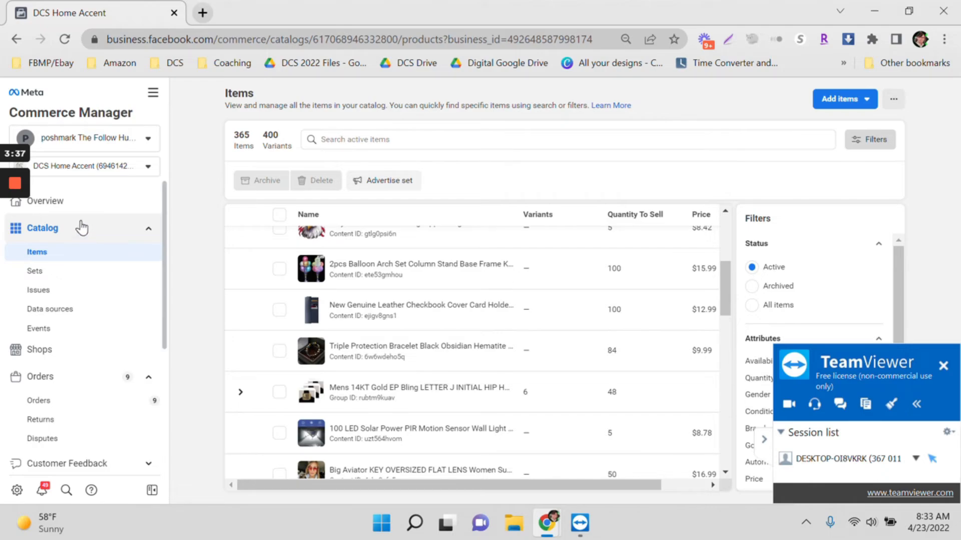
{"action": "mouse_move", "coordinate": [100, 208]}
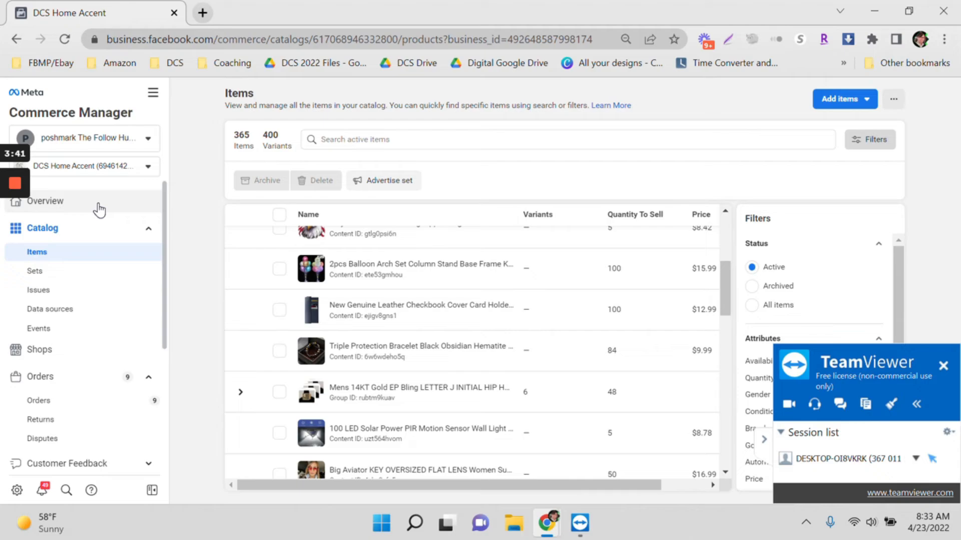
{"action": "mouse_move", "coordinate": [86, 251]}
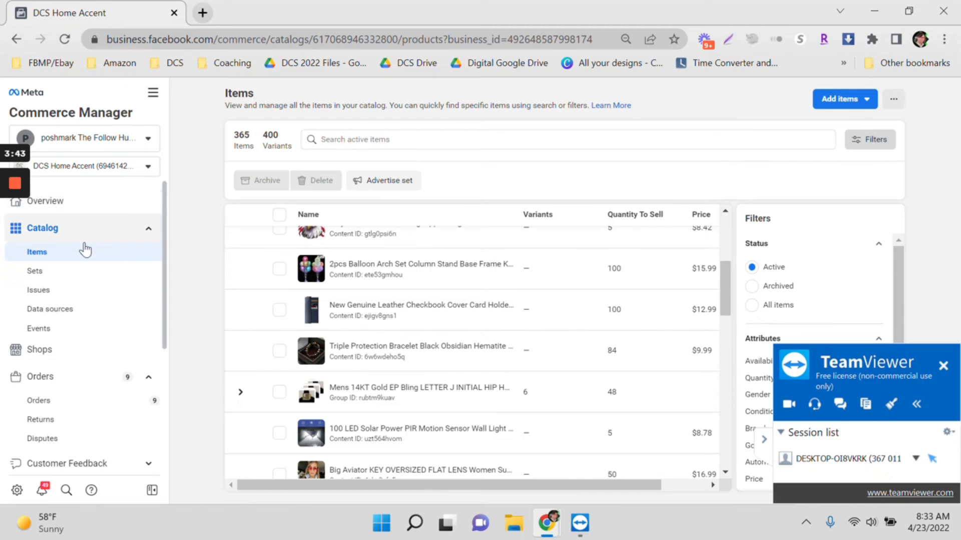
{"action": "mouse_move", "coordinate": [89, 220]}
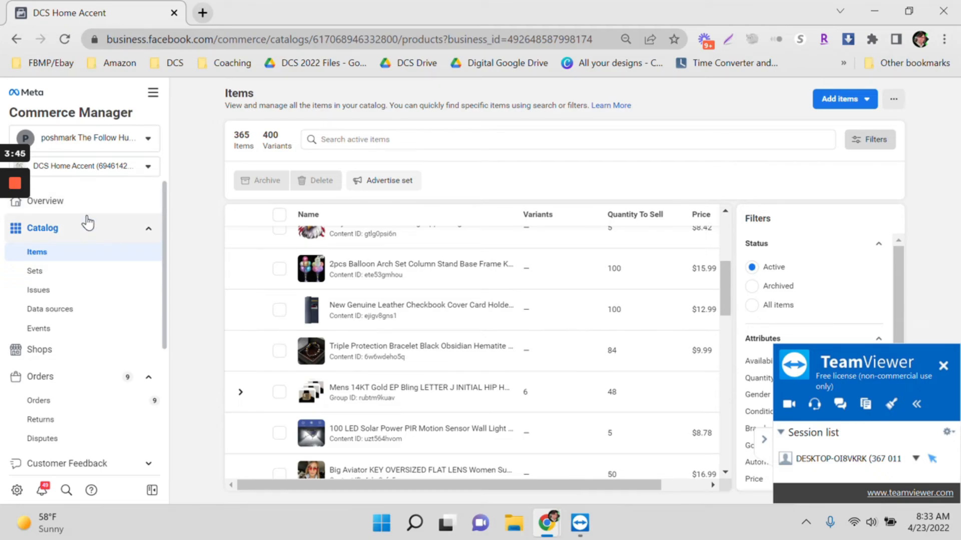
{"action": "mouse_move", "coordinate": [100, 299]}
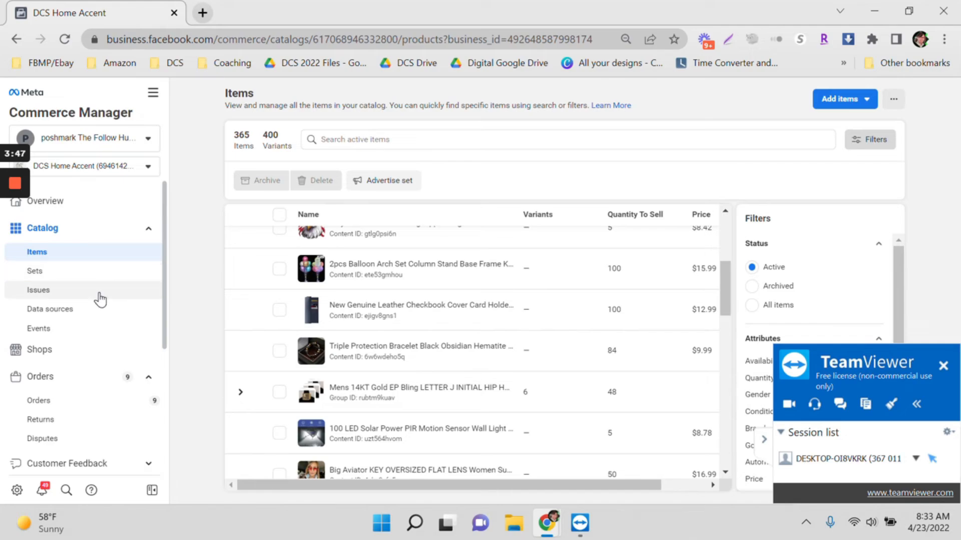
{"action": "mouse_move", "coordinate": [304, 293]}
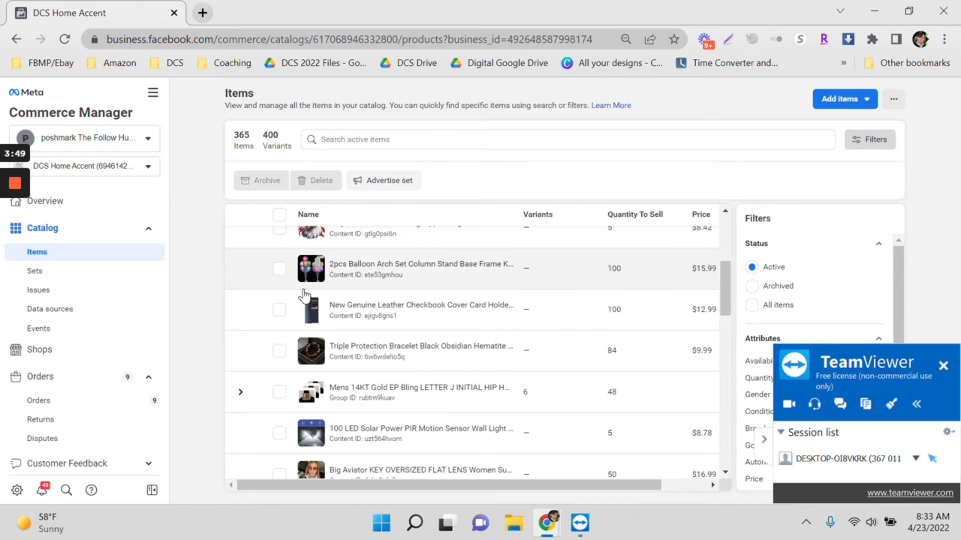
{"action": "scroll", "scroll_direction": "down", "scroll_amount": 3}
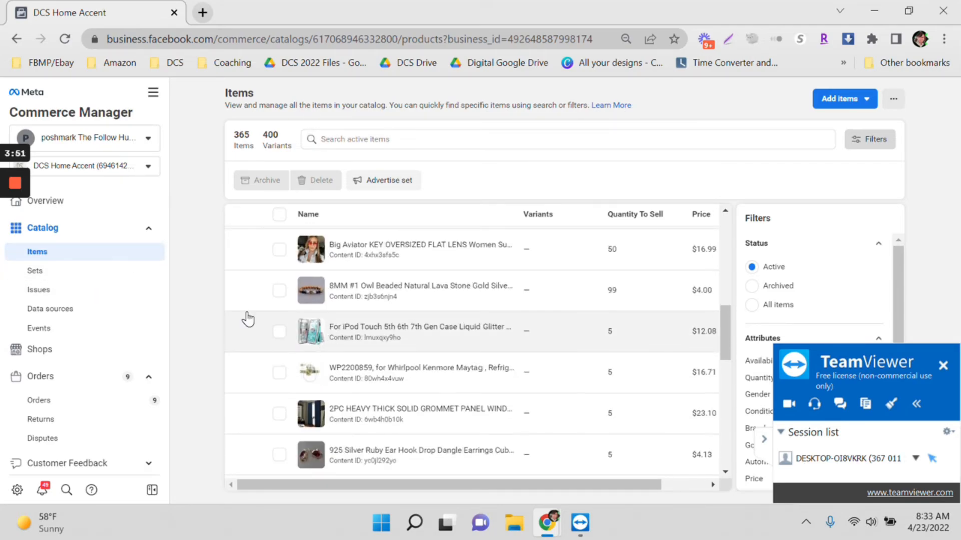
{"action": "mouse_move", "coordinate": [365, 171]}
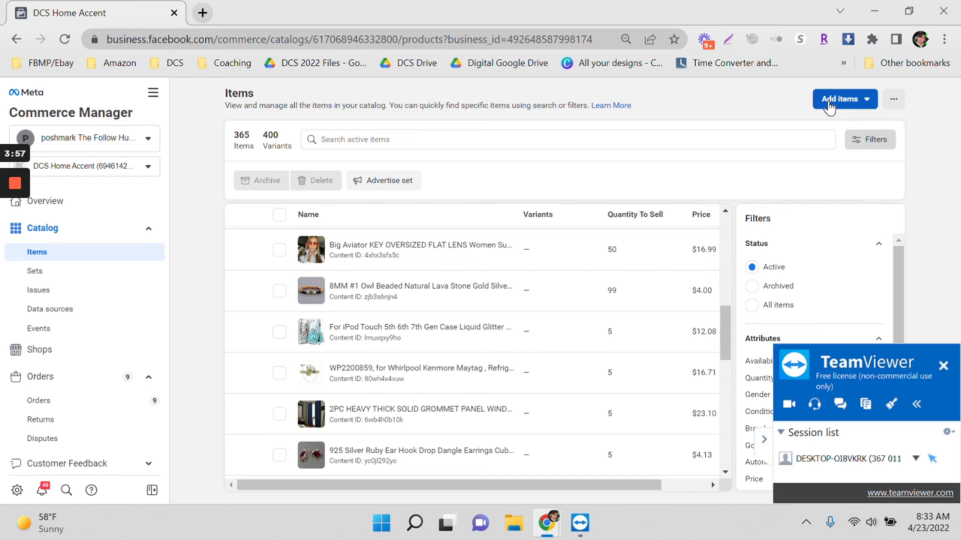
Choose Add one item from the Add items options to start a single new product
{"action": "left_click", "coordinate": [843, 99]}
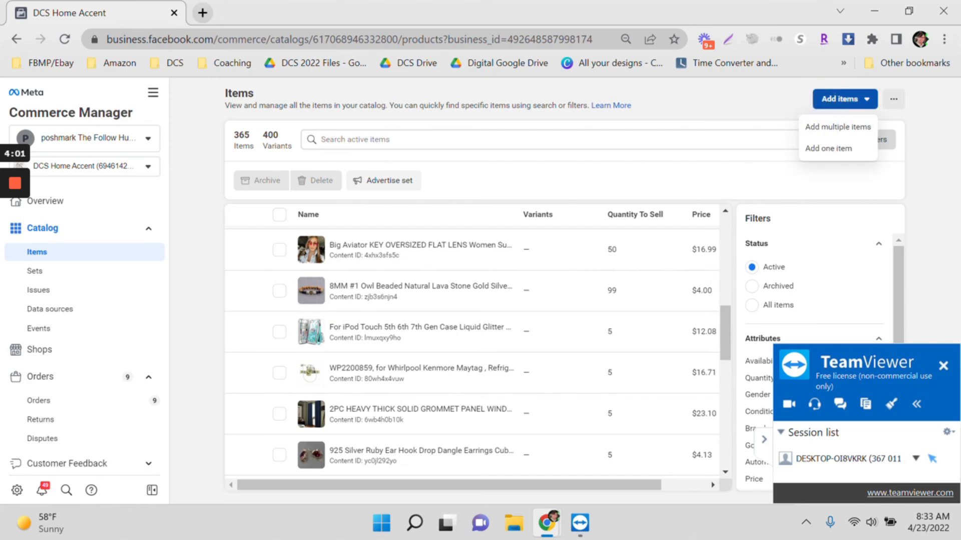
{"action": "left_click", "coordinate": [828, 148]}
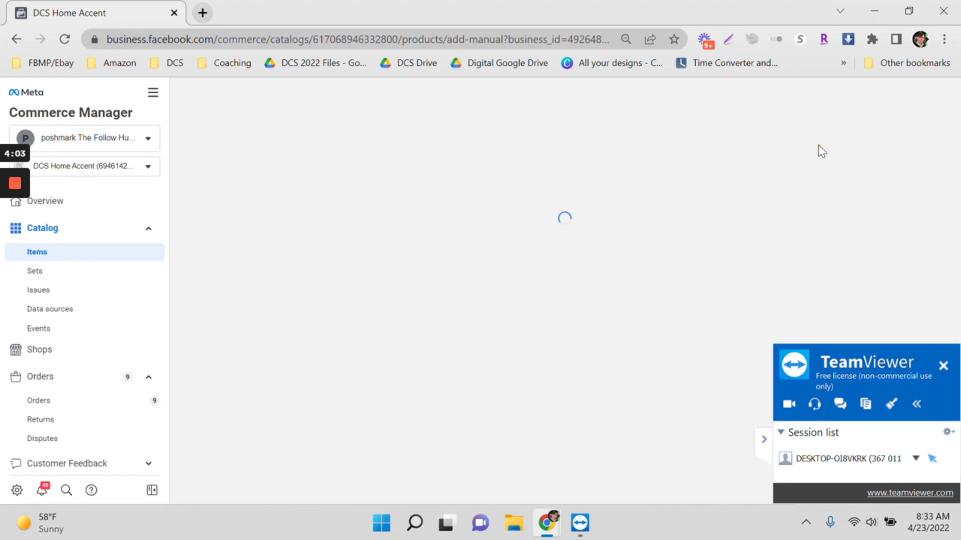